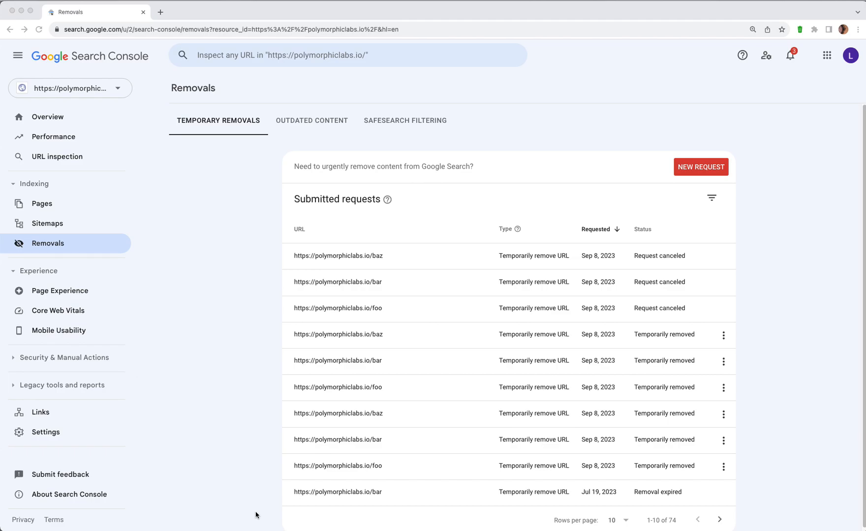
{"action": "mouse_move", "coordinate": [607, 193]}
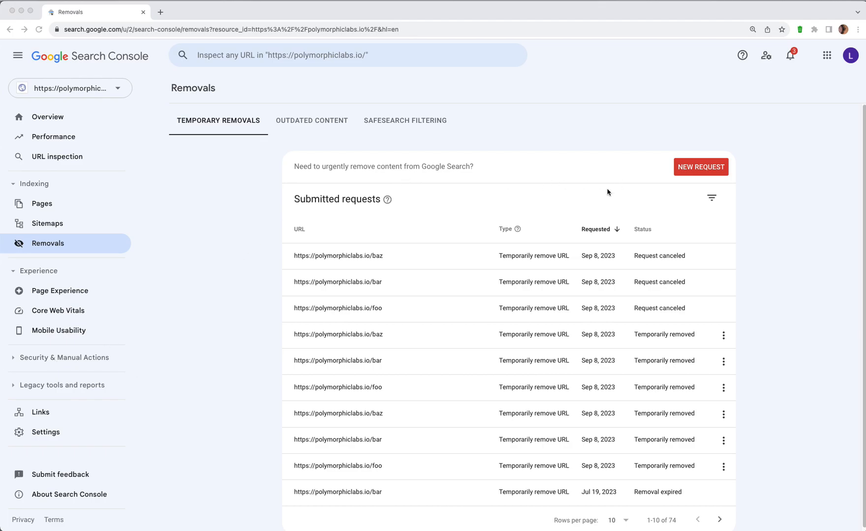
{"action": "mouse_move", "coordinate": [592, 172]}
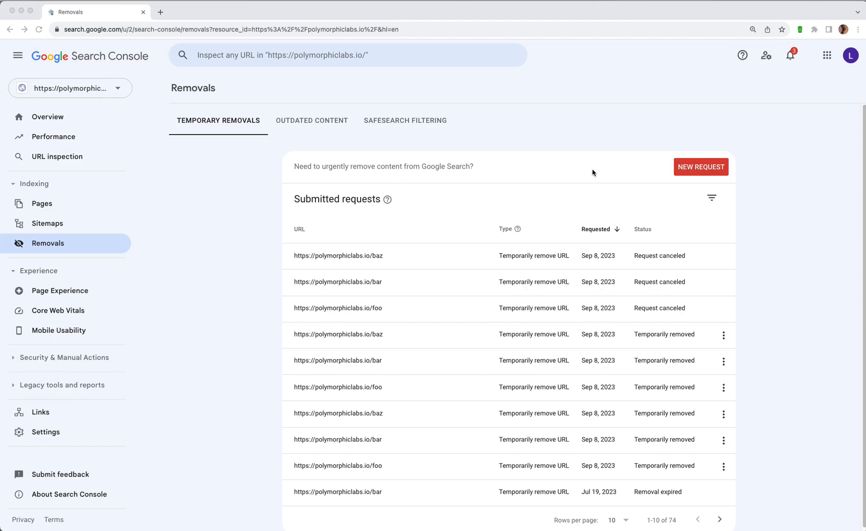
- Browse the New Request options (clear cached URL, remove by prefix) and cancel without submitting
{"action": "left_click", "coordinate": [700, 167]}
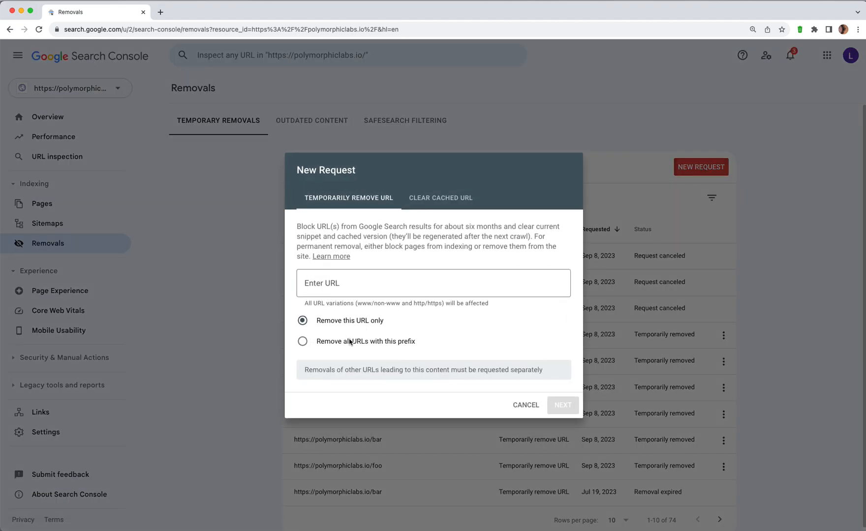
{"action": "left_click", "coordinate": [440, 198]}
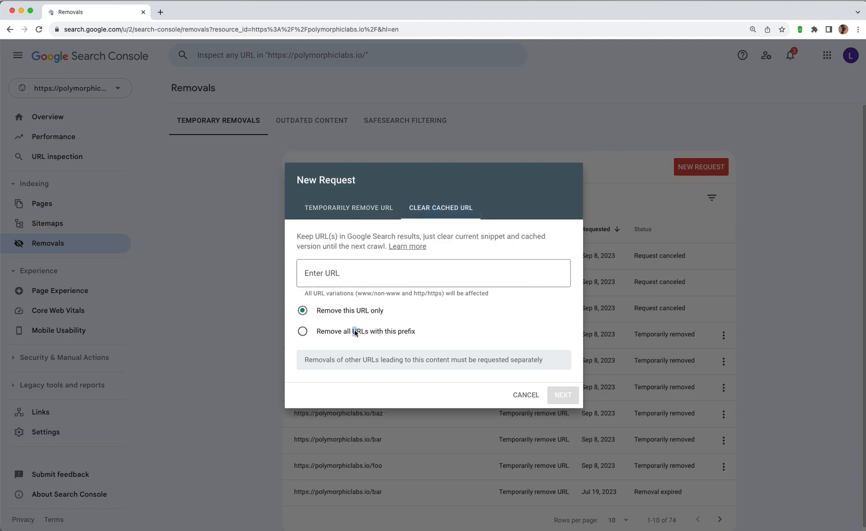
{"action": "left_click", "coordinate": [303, 332]}
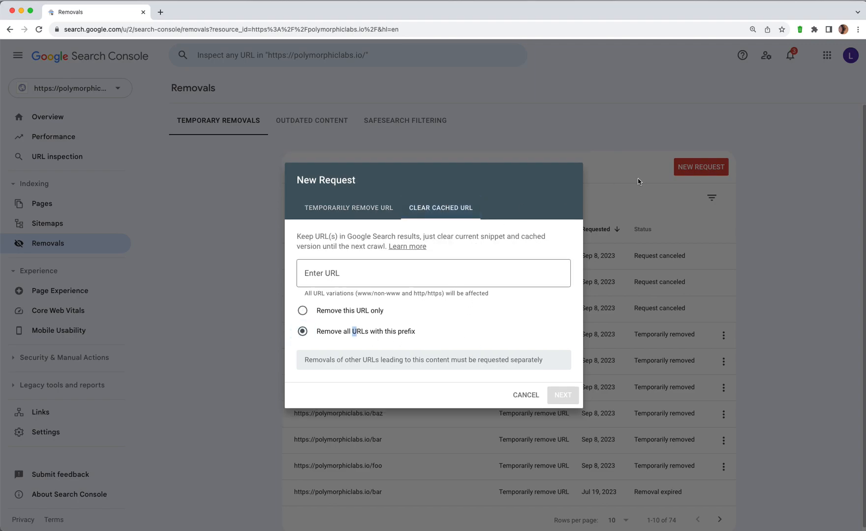
{"action": "mouse_move", "coordinate": [635, 218]}
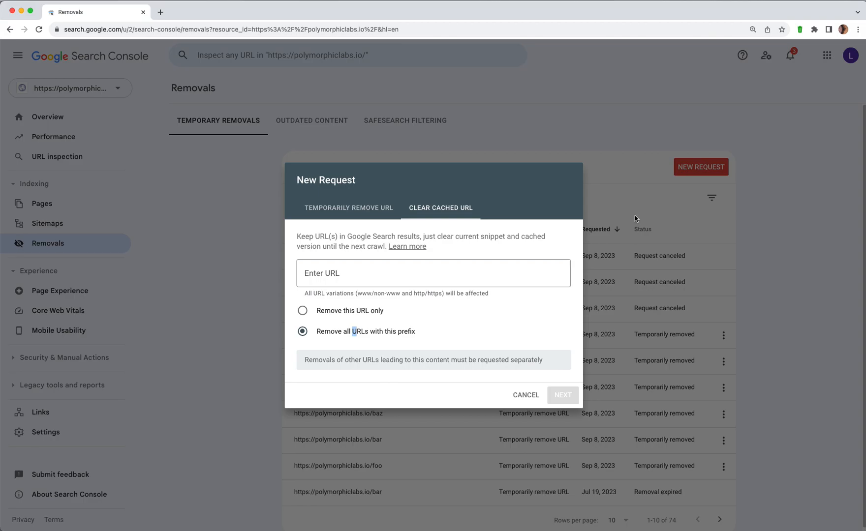
{"action": "left_click", "coordinate": [525, 395]}
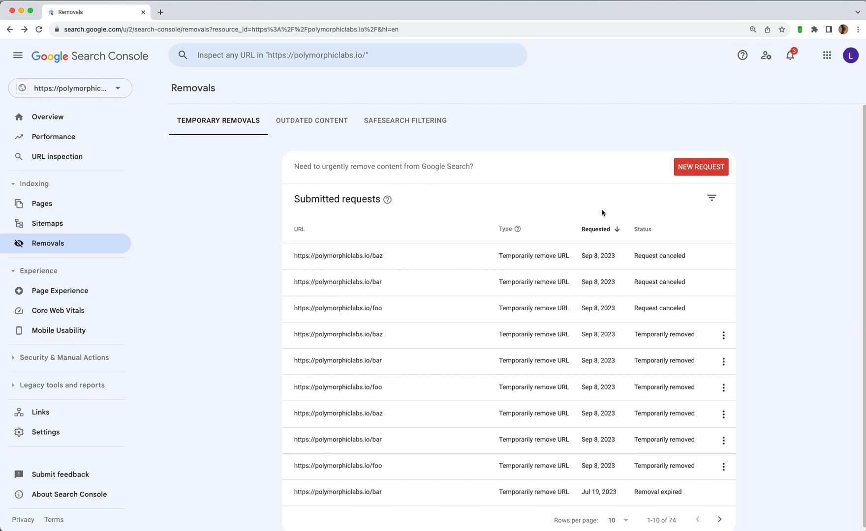
{"action": "mouse_move", "coordinate": [587, 220]}
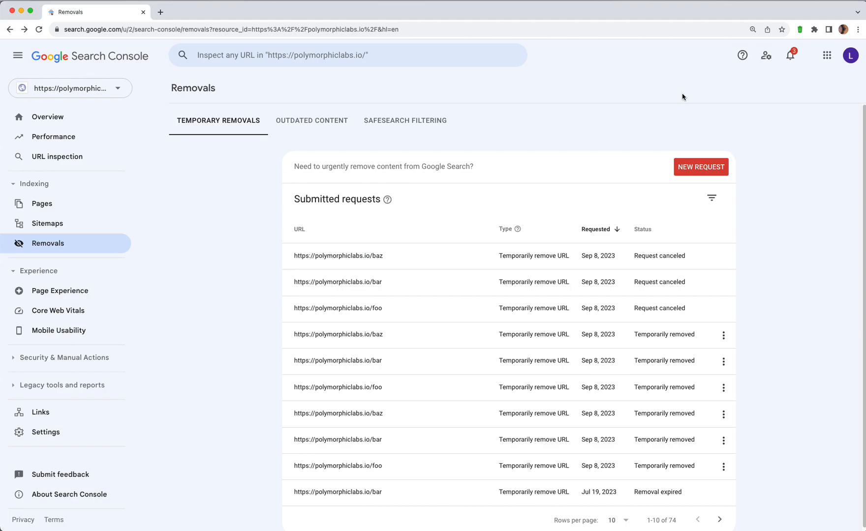
- Choose 'Submit CSV File' in the Bulk URL Removal extension to bring up the file picker
{"action": "left_click", "coordinate": [802, 30]}
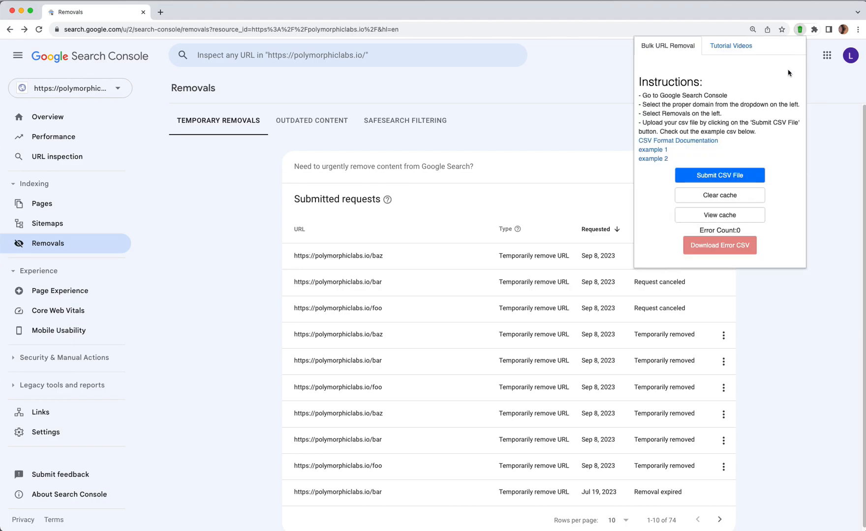
{"action": "mouse_move", "coordinate": [719, 179]}
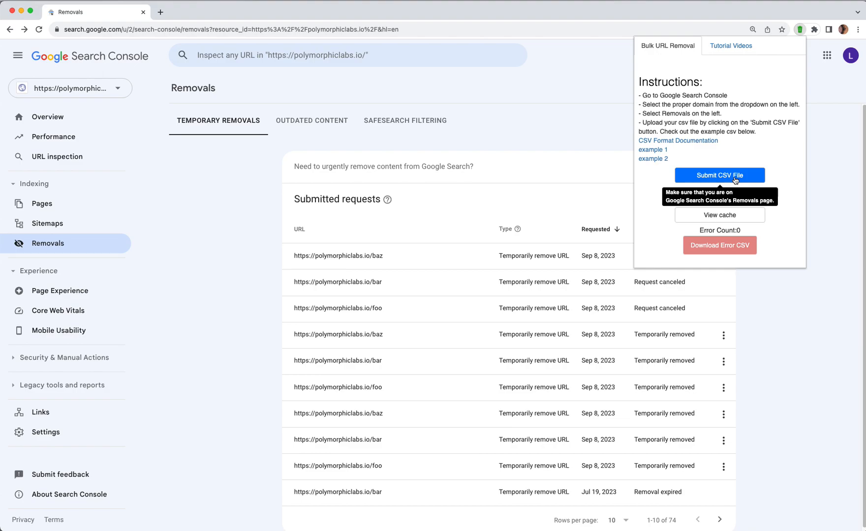
{"action": "left_click", "coordinate": [718, 176]}
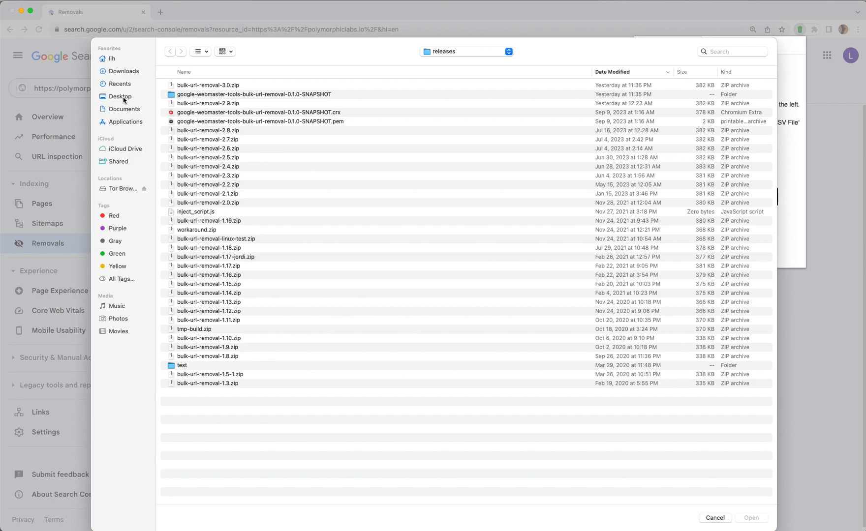
- Locate the URL list CSV in Documents via Finder search and double-click it
{"action": "left_click", "coordinate": [124, 111]}
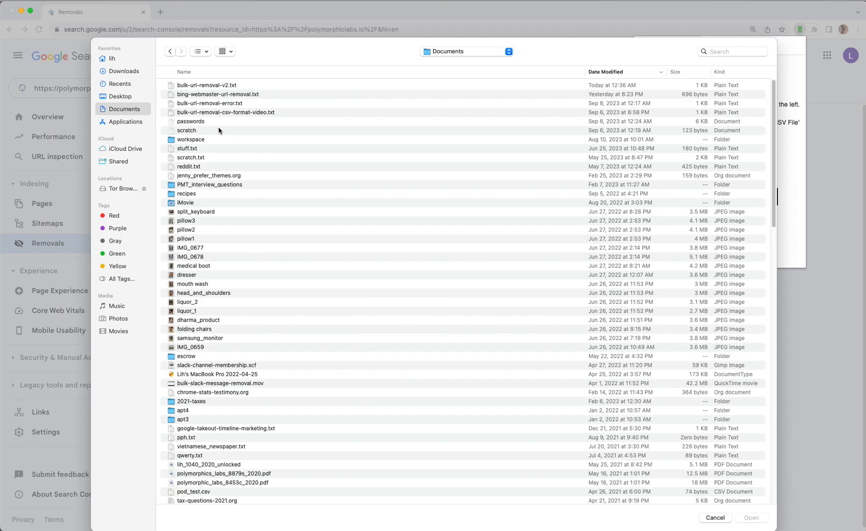
{"action": "mouse_move", "coordinate": [218, 131]}
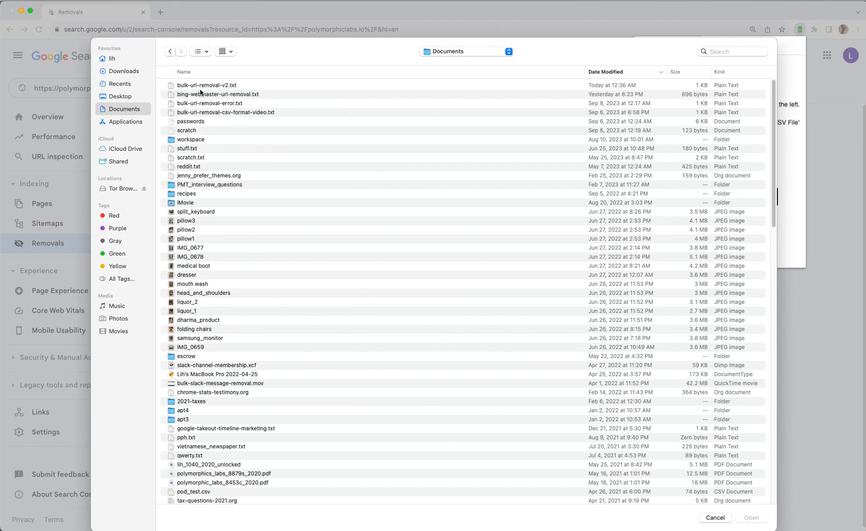
{"action": "mouse_move", "coordinate": [243, 118]}
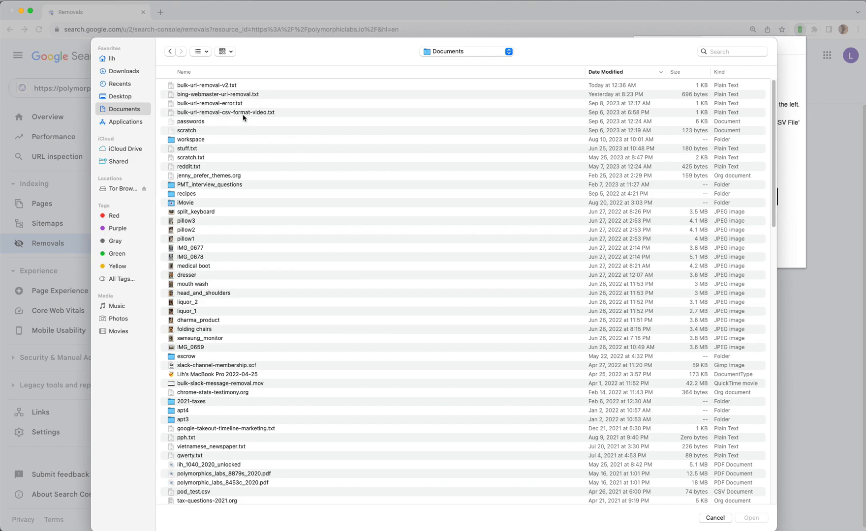
{"action": "mouse_move", "coordinate": [724, 69]}
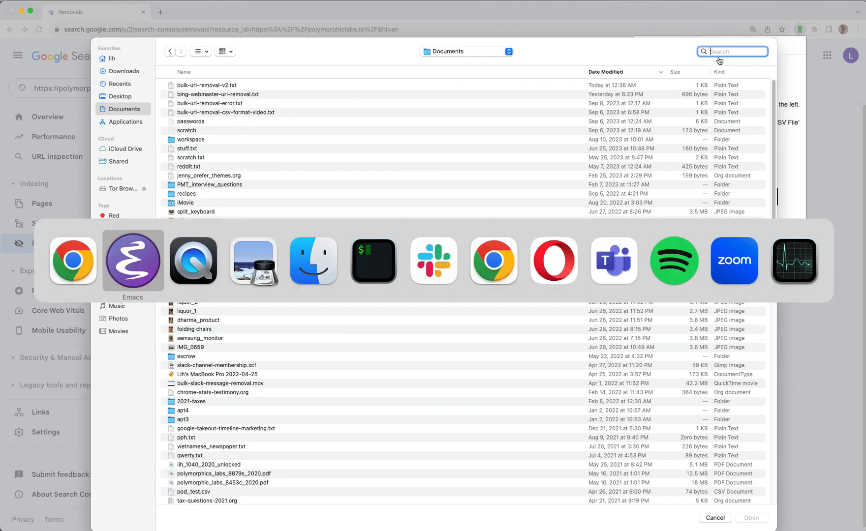
{"action": "left_click", "coordinate": [132, 261]}
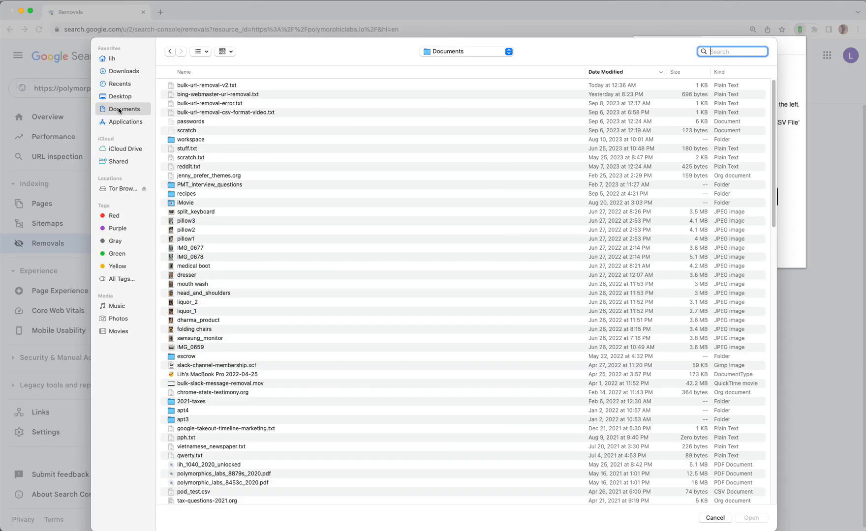
{"action": "mouse_move", "coordinate": [176, 147]}
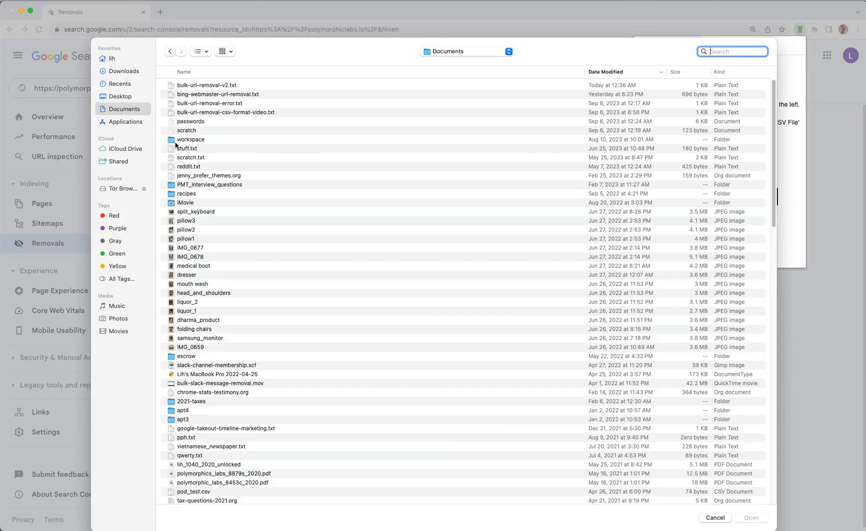
{"action": "double_click", "coordinate": [190, 139]}
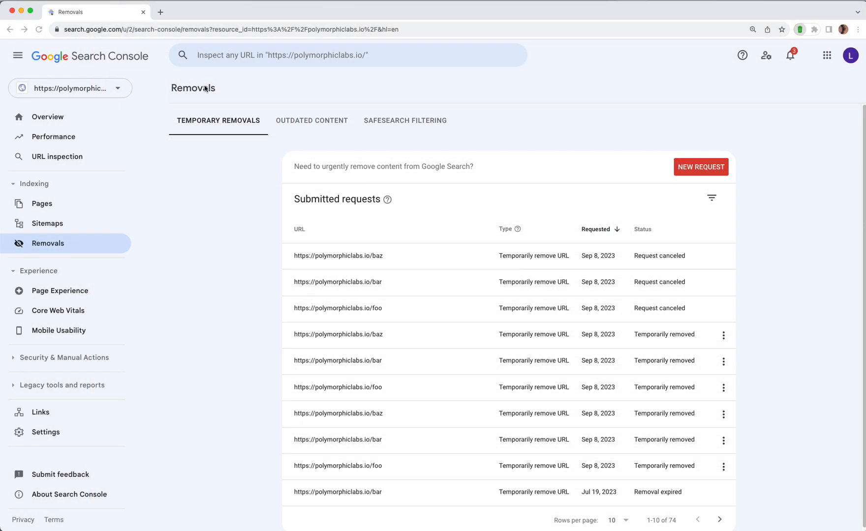
- Let the extension fill and submit New Request dialogs for the foo, bar and baz URLs
{"action": "left_click", "coordinate": [700, 167]}
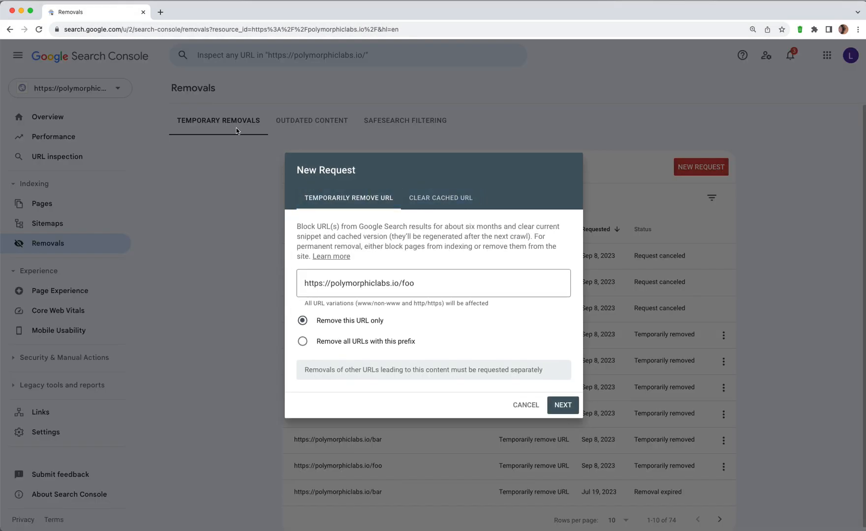
{"action": "left_click", "coordinate": [562, 407]}
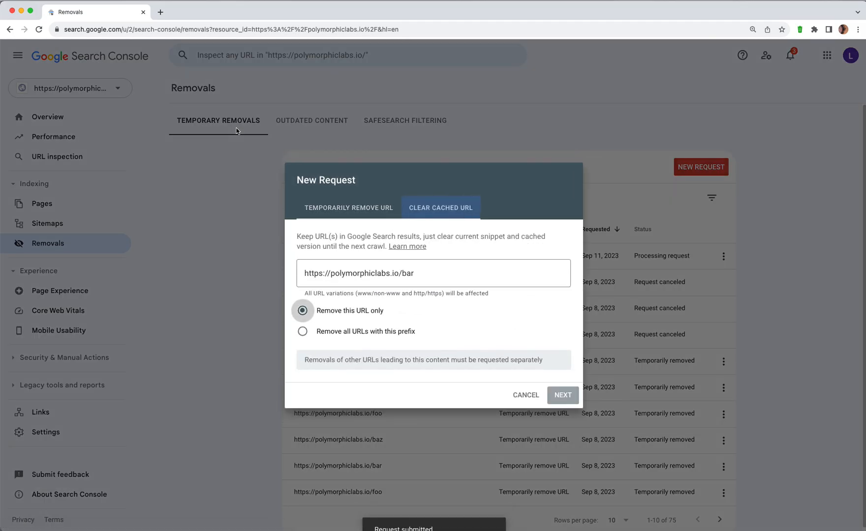
{"action": "left_click", "coordinate": [563, 398]}
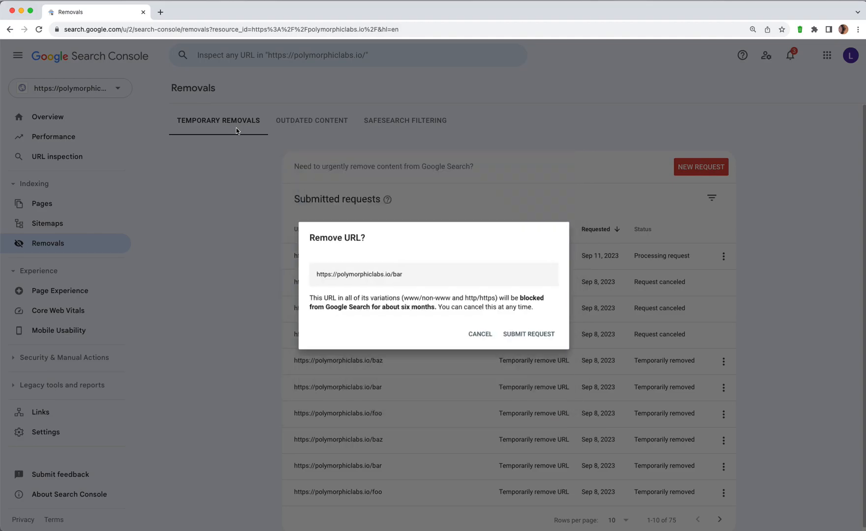
{"action": "left_click", "coordinate": [528, 337]}
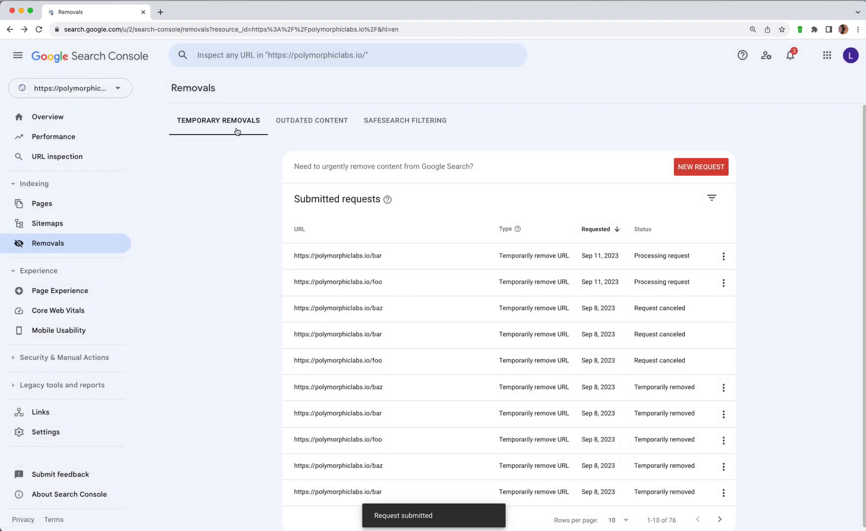
{"action": "left_click", "coordinate": [700, 167]}
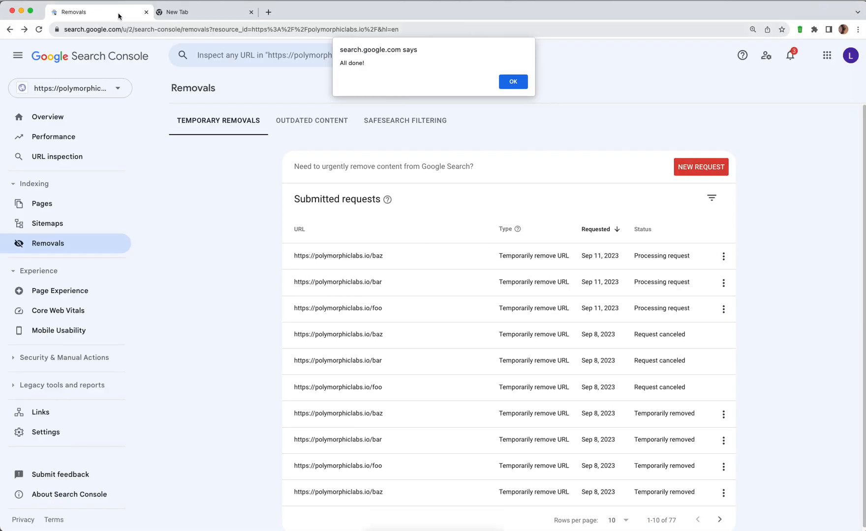
- Click OK on the 'search.google.com says All done!' alert
{"action": "left_click", "coordinate": [513, 81]}
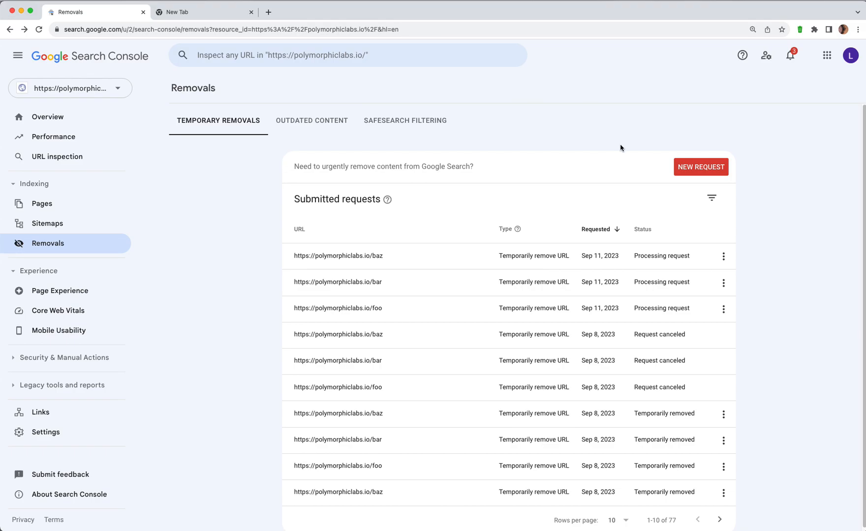
{"action": "mouse_move", "coordinate": [780, 19]}
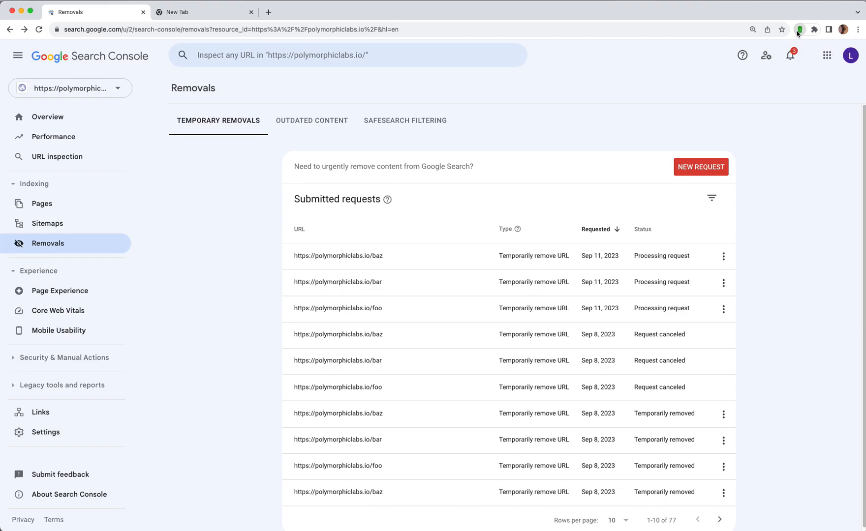
- Open the extension's Tutorial Videos tab showing Demo, CSV Format and Error Messages
{"action": "left_click", "coordinate": [799, 30]}
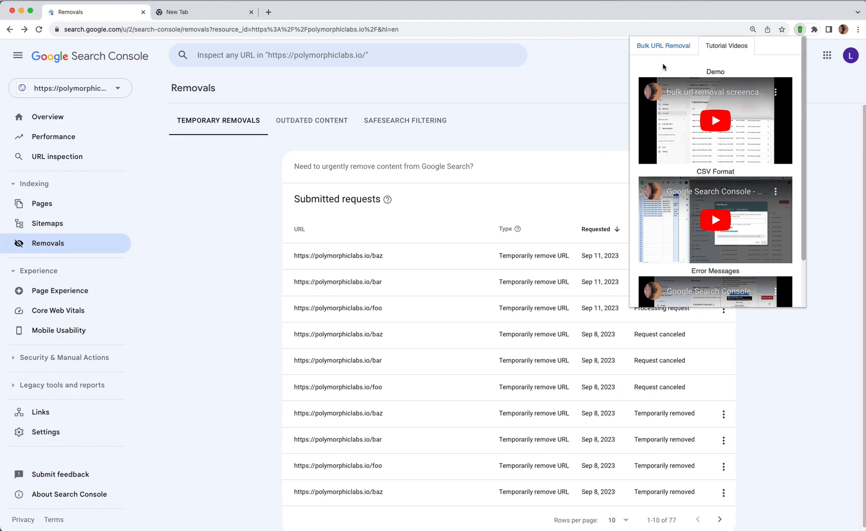
{"action": "left_click", "coordinate": [663, 46]}
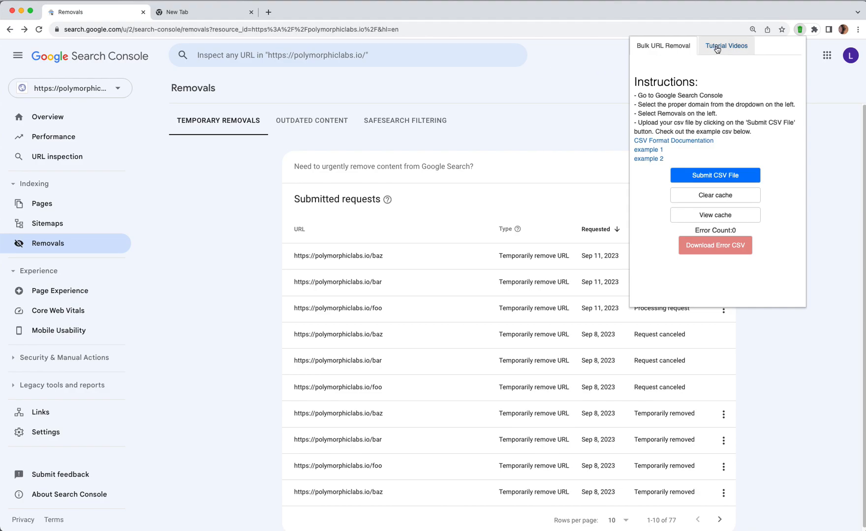
{"action": "left_click", "coordinate": [726, 45]}
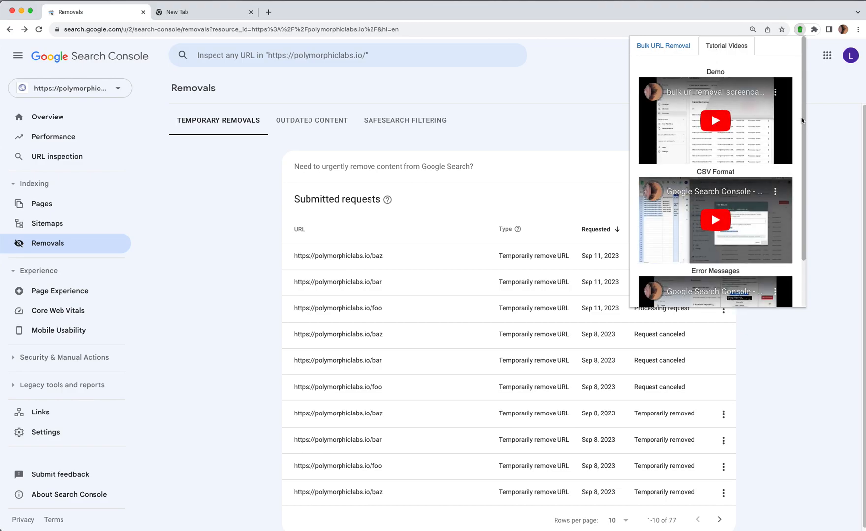